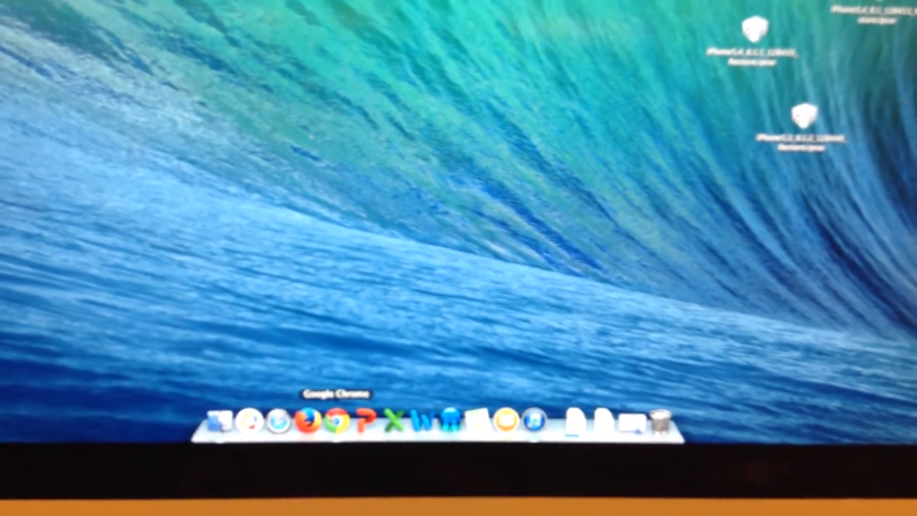
- Launch Google Chrome from the Dock to its new-tab Google page
left_click(343, 419)
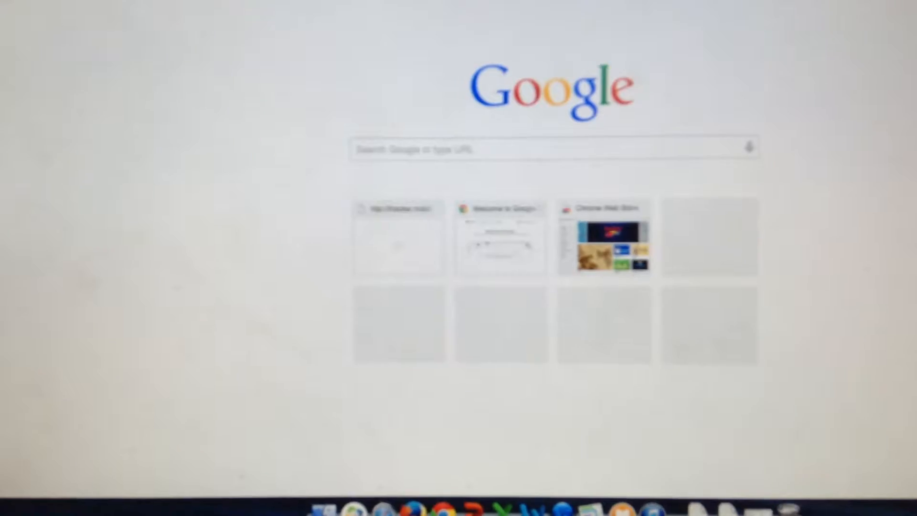